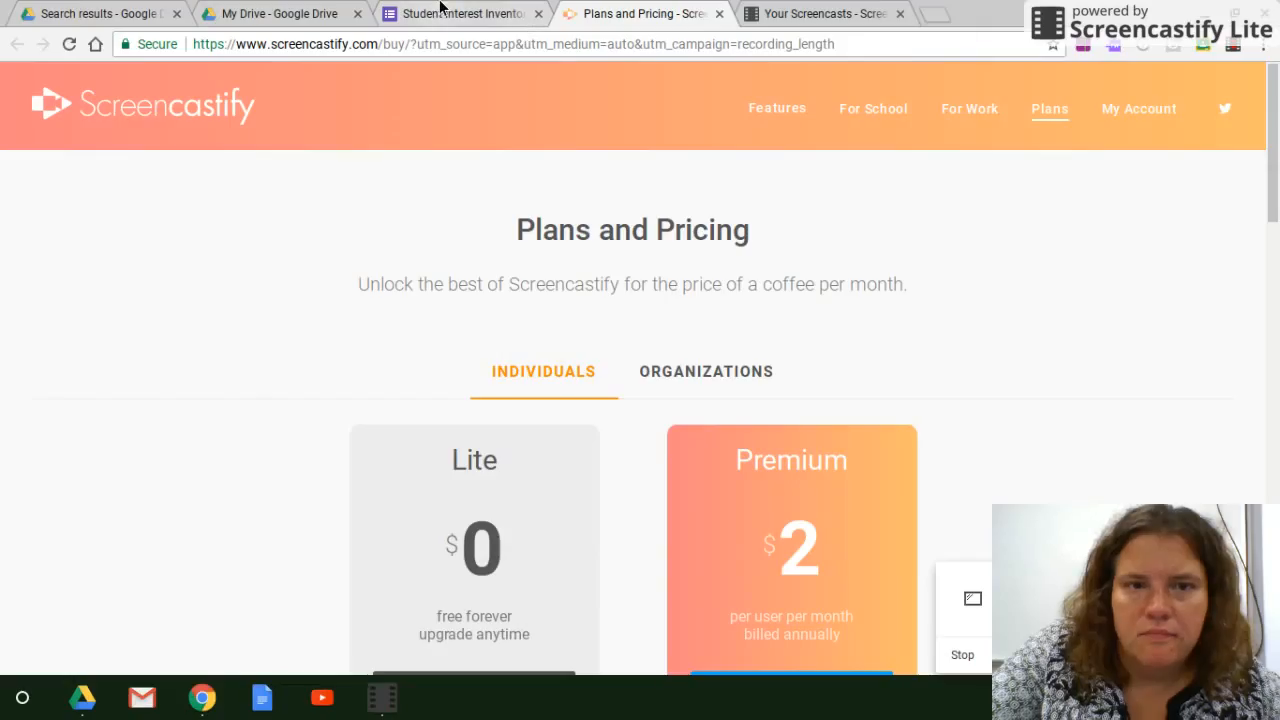
- Switch back to the Student Interest Inventory form from the Screencastify pricing page
{"action": "left_click", "coordinate": [460, 12]}
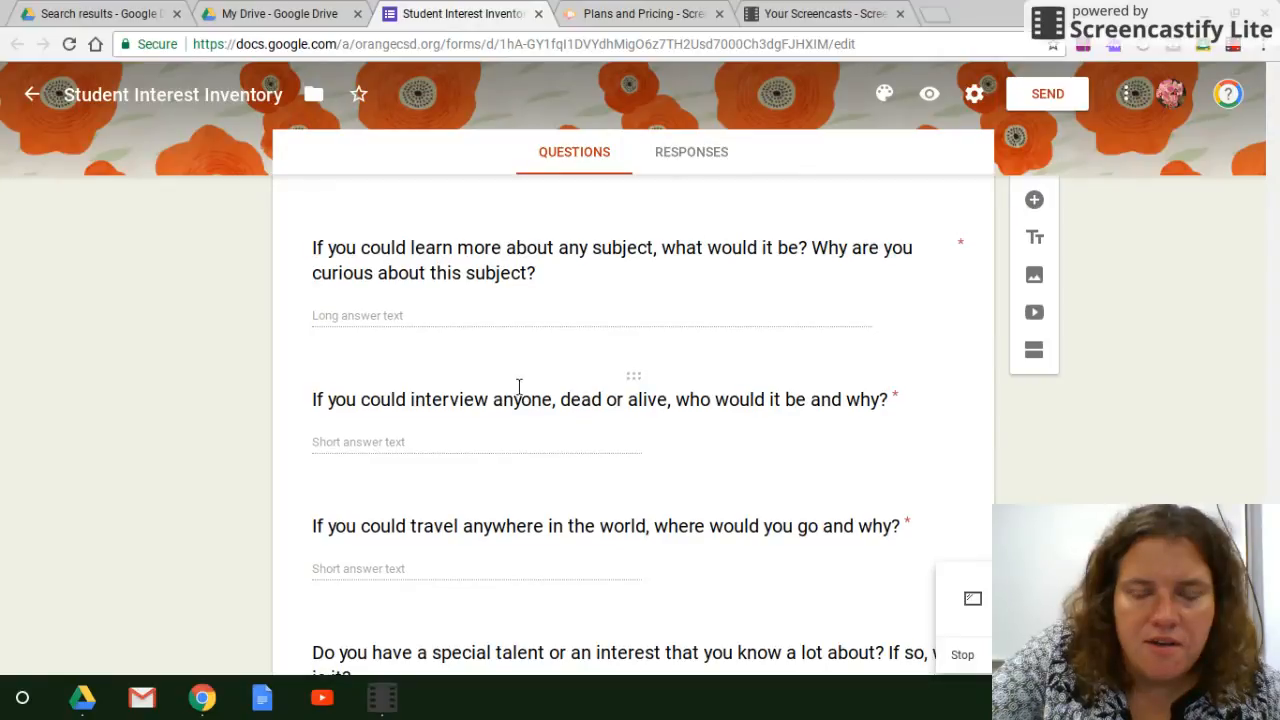
{"action": "scroll", "scroll_direction": "down", "scroll_amount": 3}
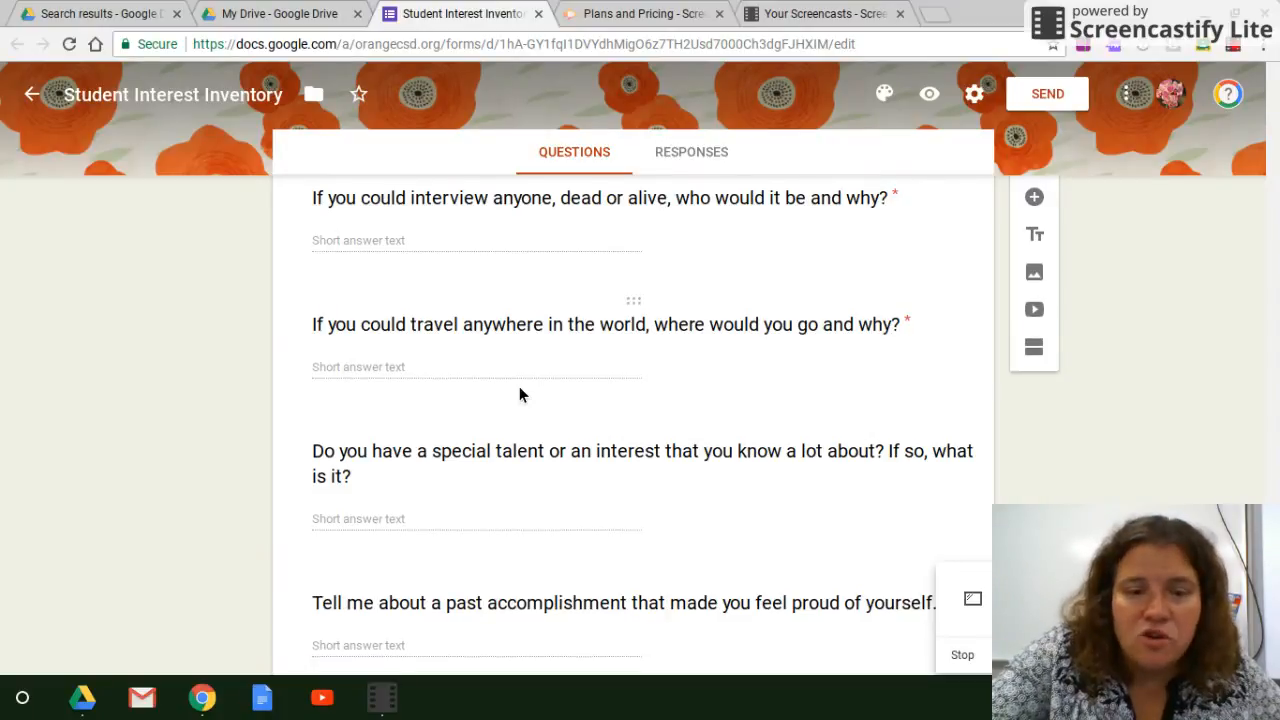
{"action": "scroll", "scroll_direction": "down", "scroll_amount": 3}
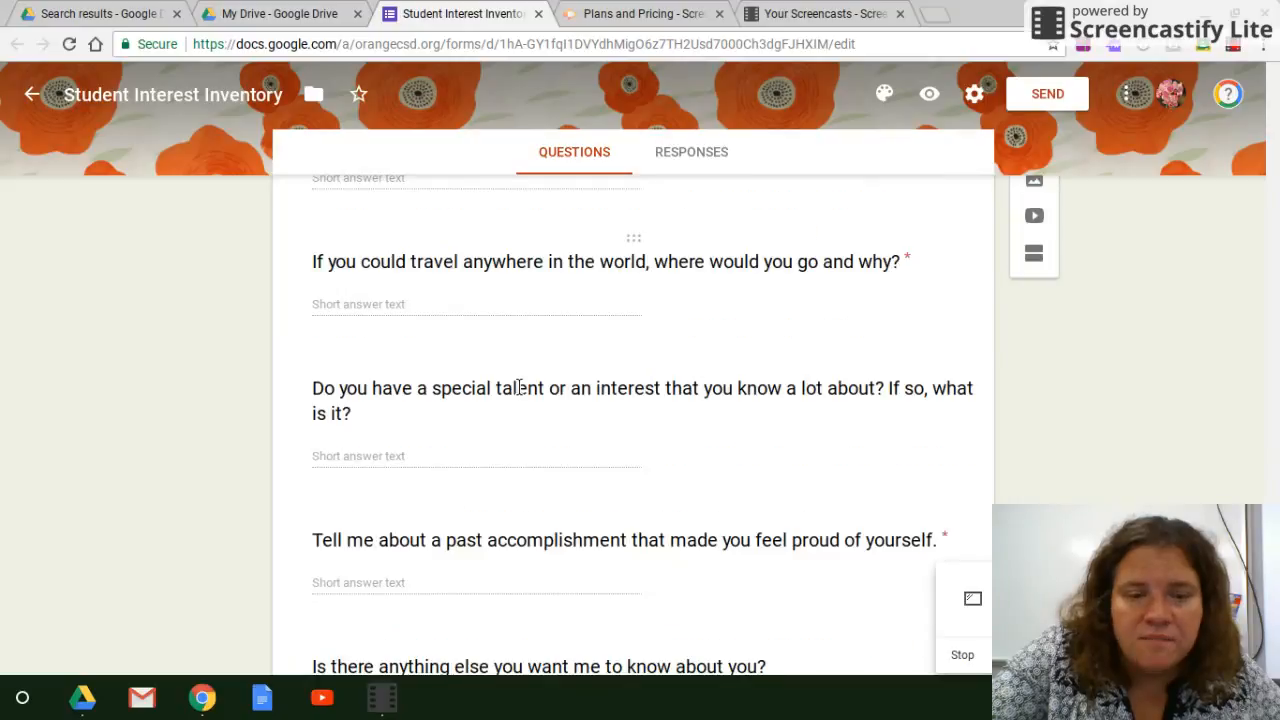
{"action": "scroll", "scroll_direction": "down", "scroll_amount": 3}
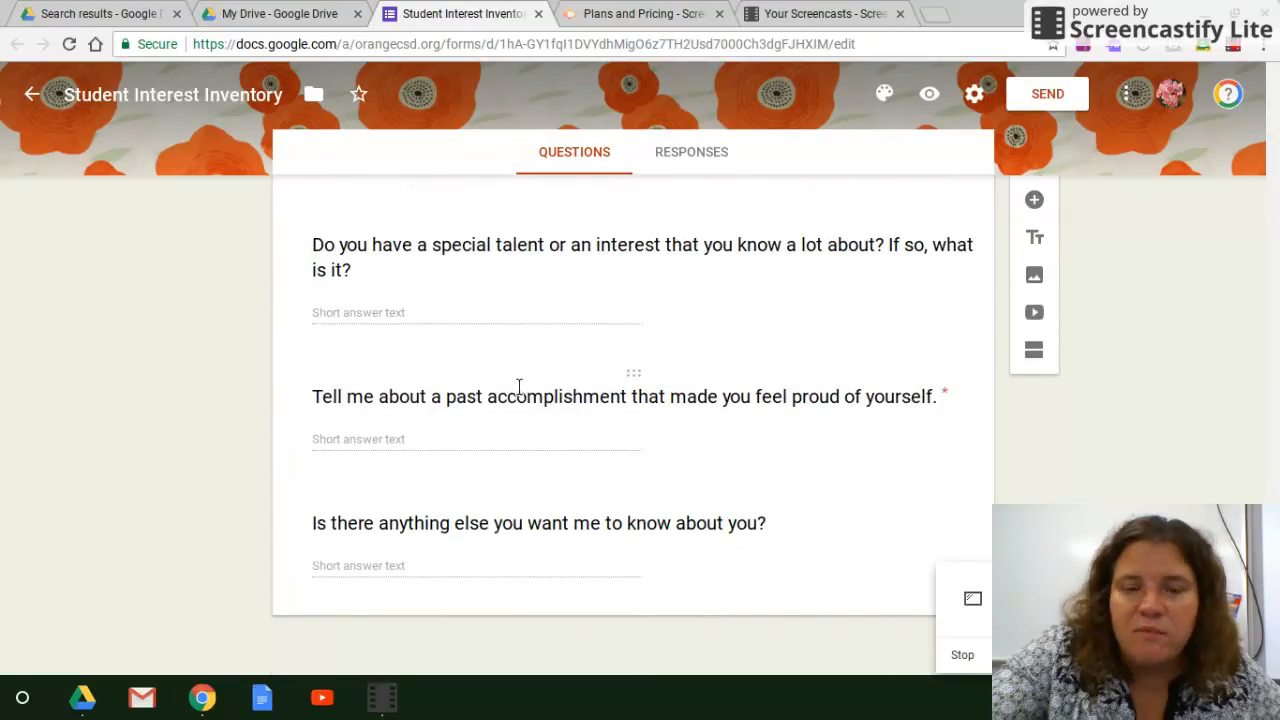